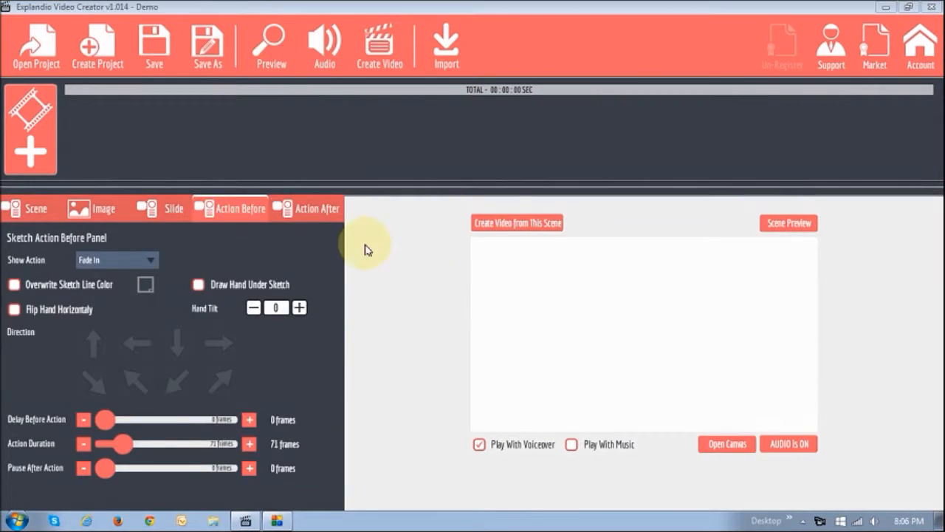
mouse_move(384, 254)
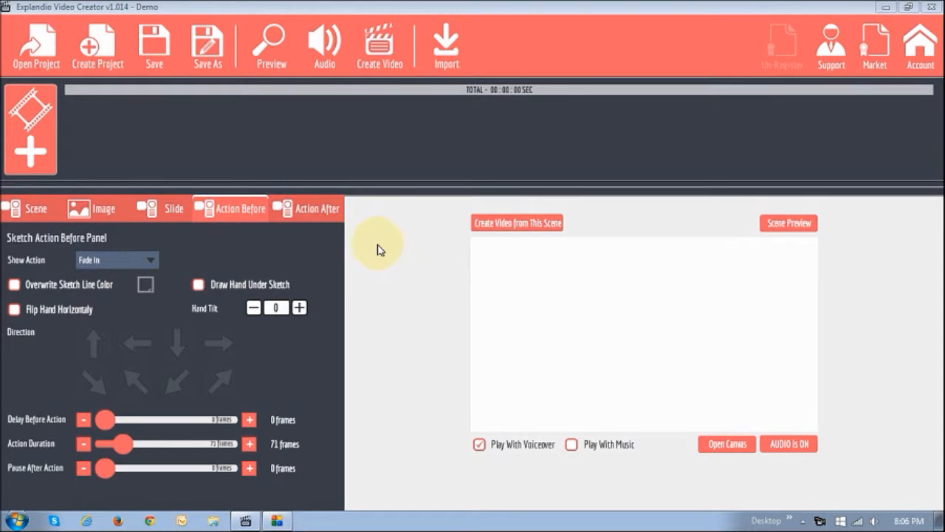
mouse_move(228, 163)
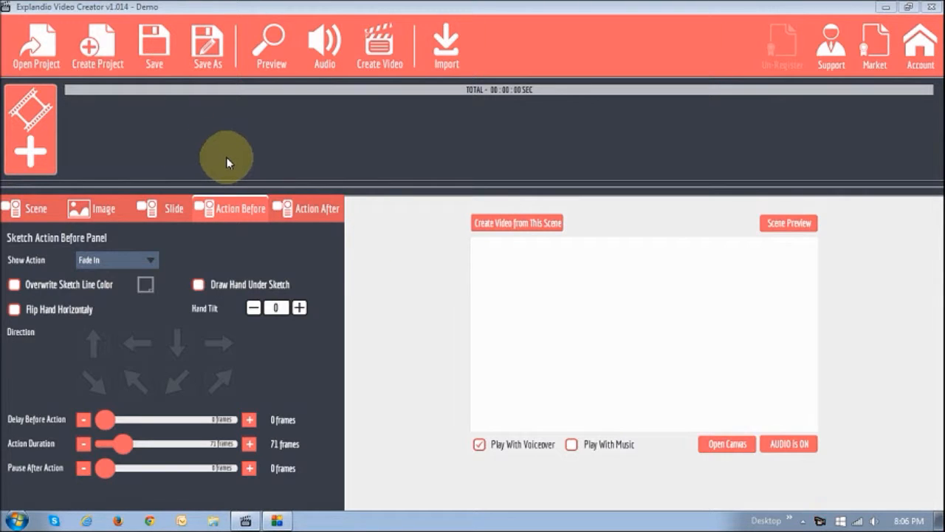
mouse_move(171, 177)
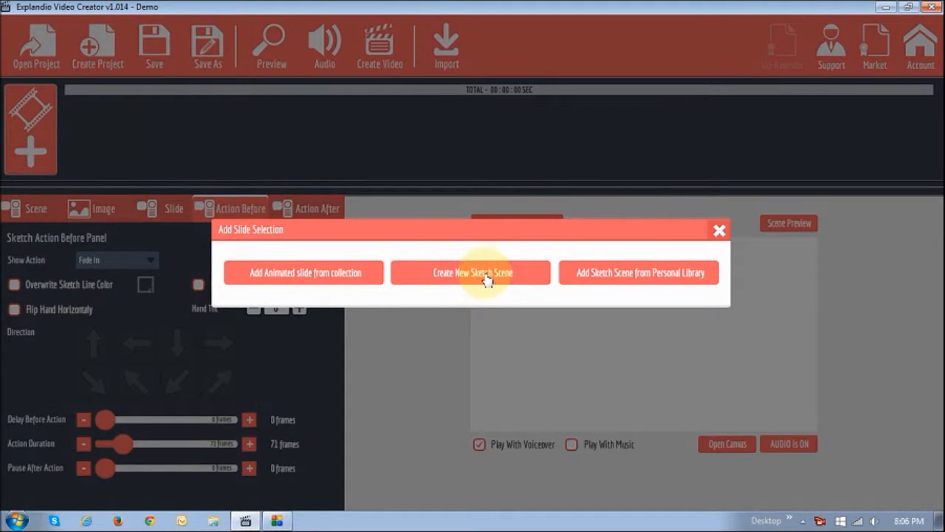
Begin a new blank sketch scene and import the IMG_0250 lighthouse photo onto it.
click(472, 272)
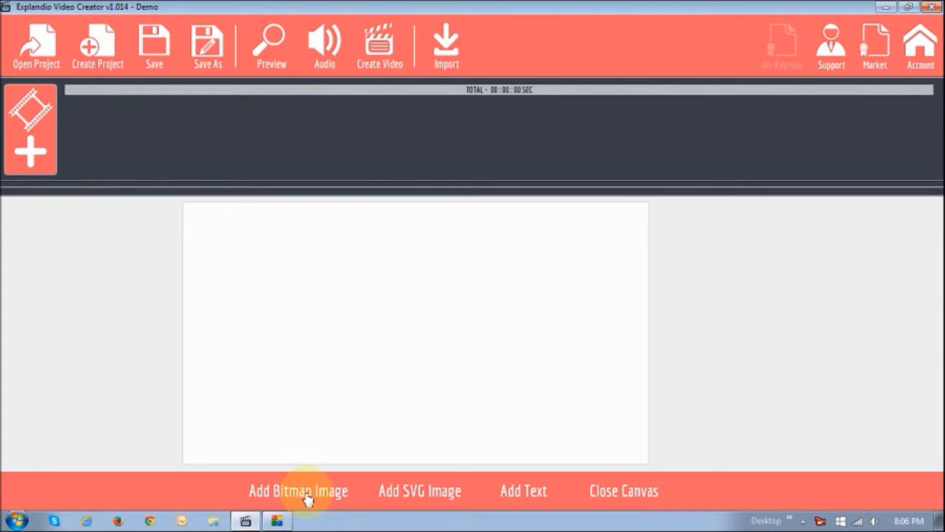
click(298, 491)
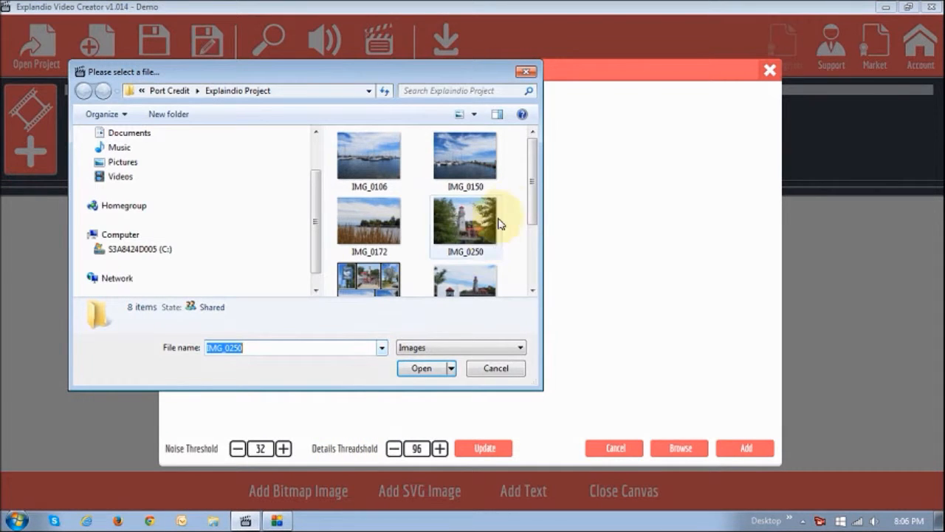
click(421, 368)
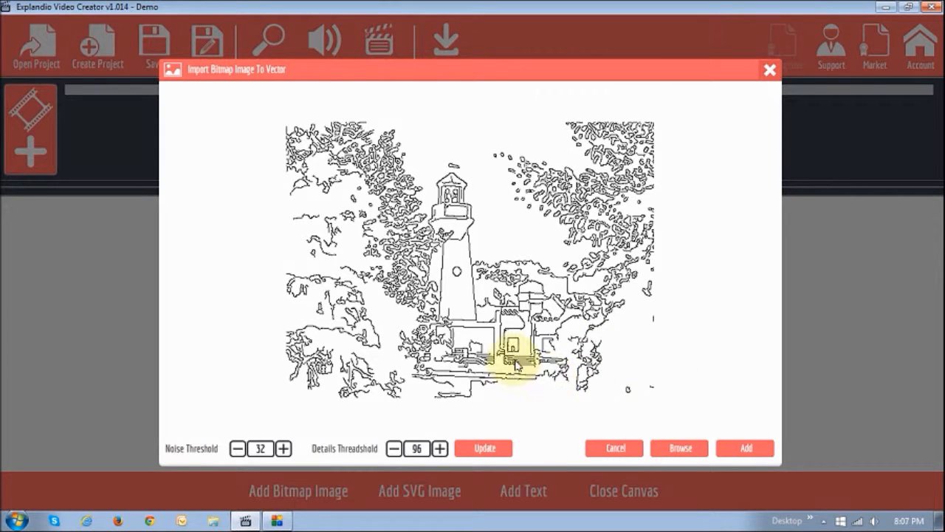
mouse_move(656, 354)
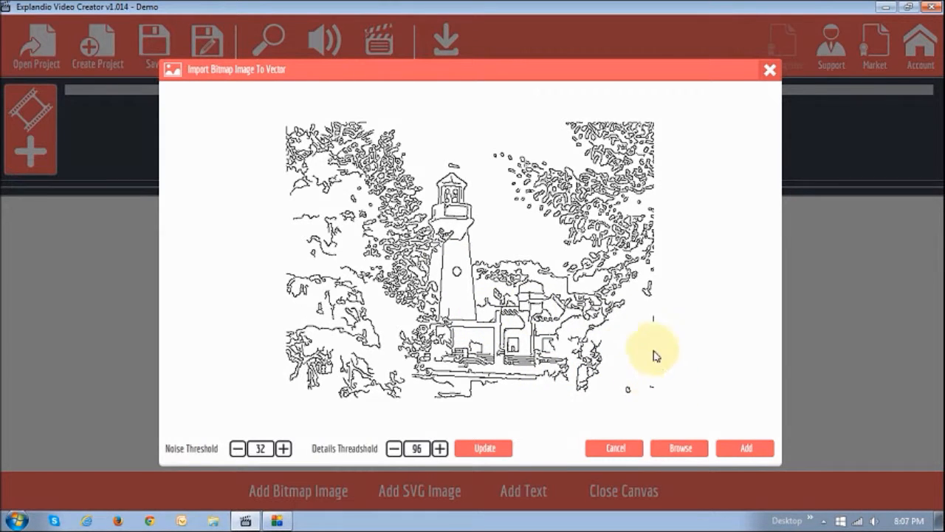
Add the traced lighthouse image to the canvas and enlarge it by a corner handle.
click(744, 449)
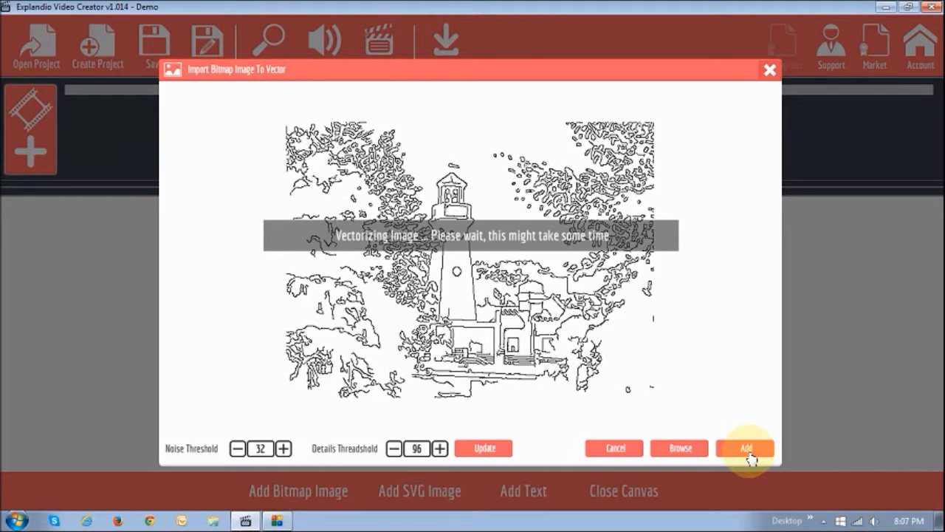
click(744, 448)
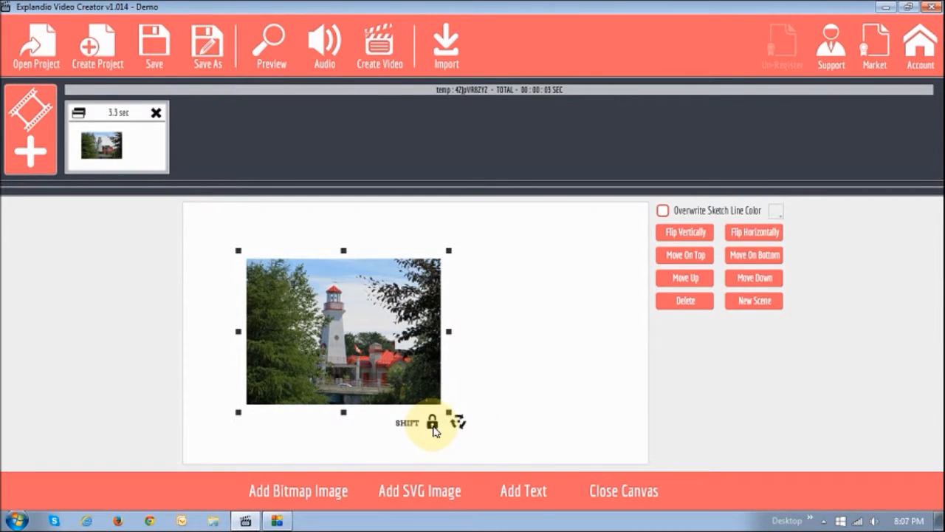
drag(431, 429, 231, 248)
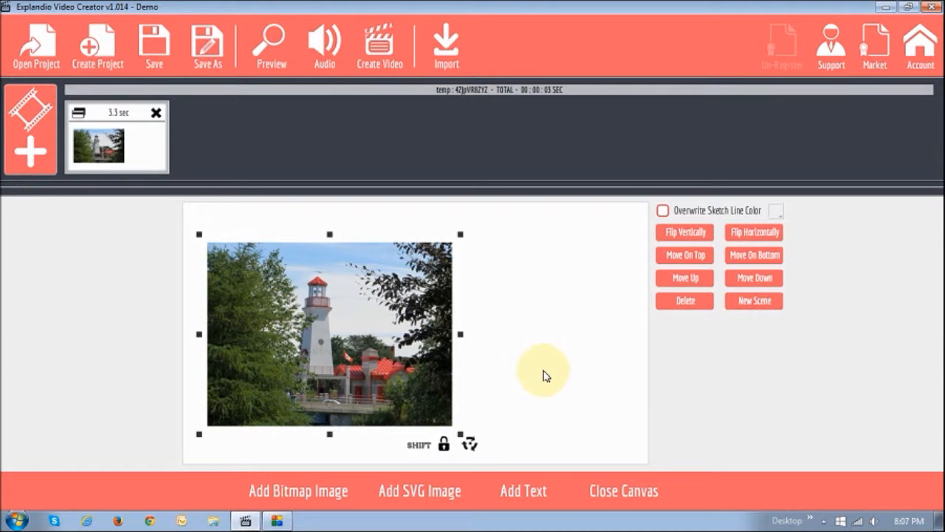
Add text elements beside the photo and enter 'Port Credit' for the first line.
click(523, 490)
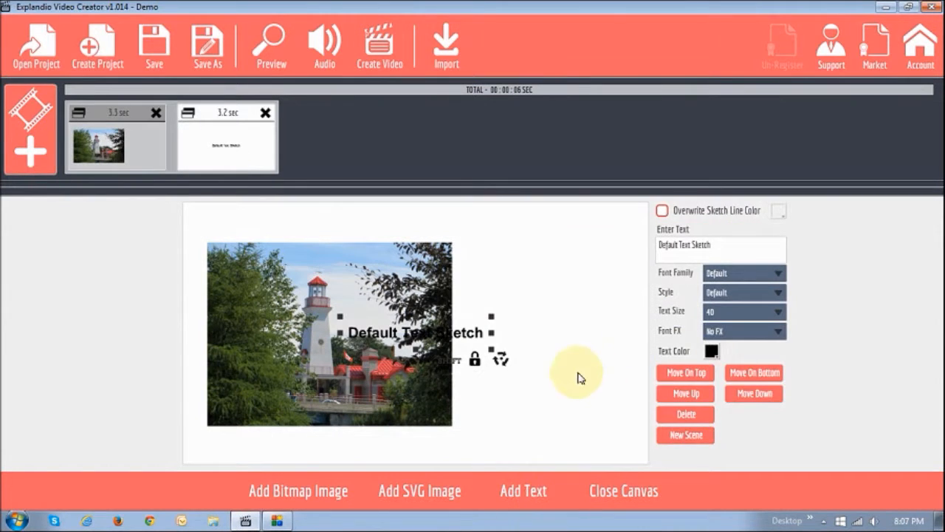
drag(413, 332, 539, 266)
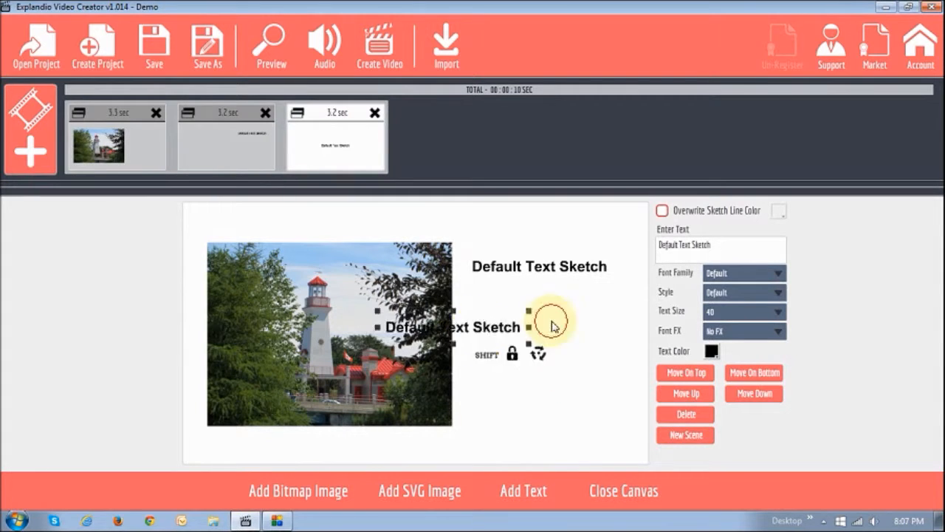
click(523, 490)
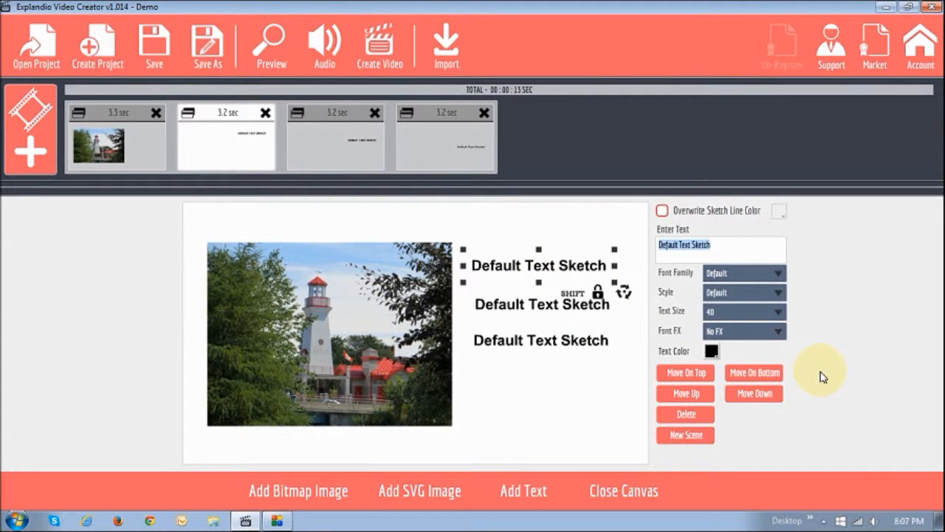
text(Port Cr)
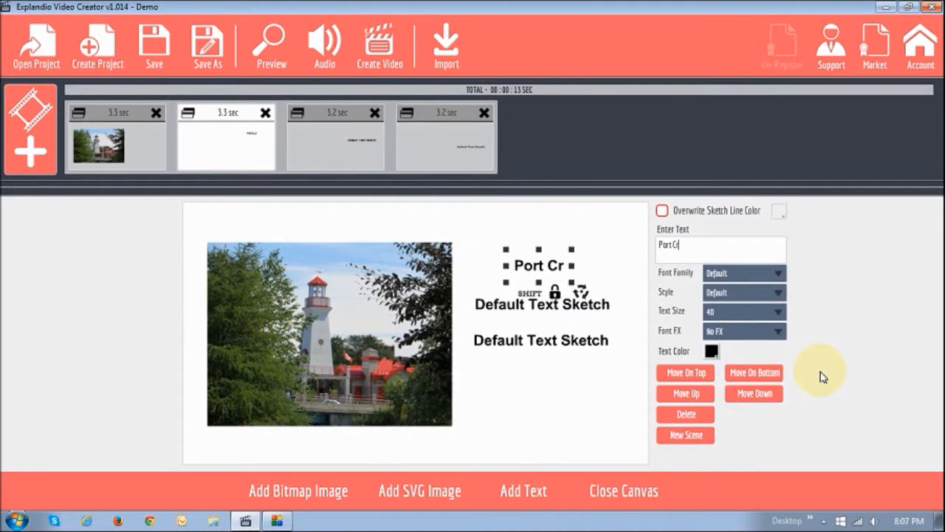
text(edit)
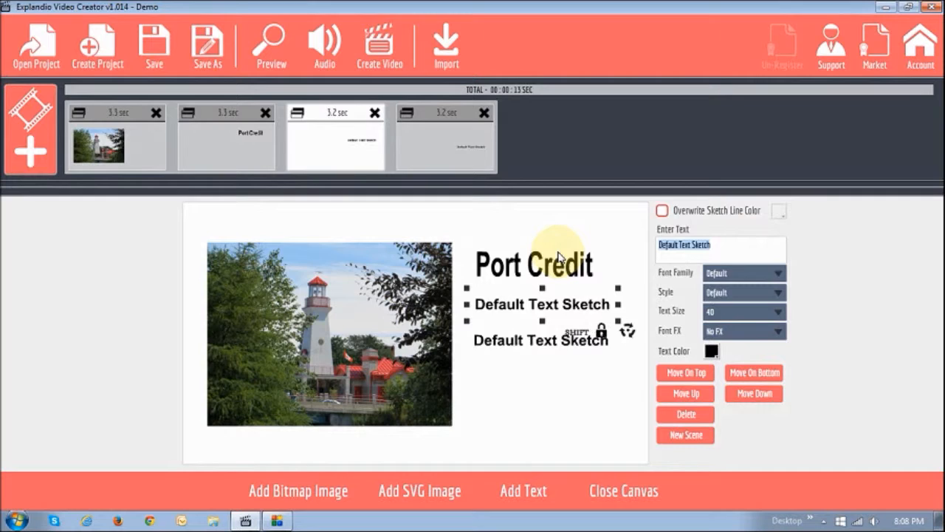
Enter 'Mississauga' and 'Ontario, Canada' for the remaining two text lines.
text(Mississauga)
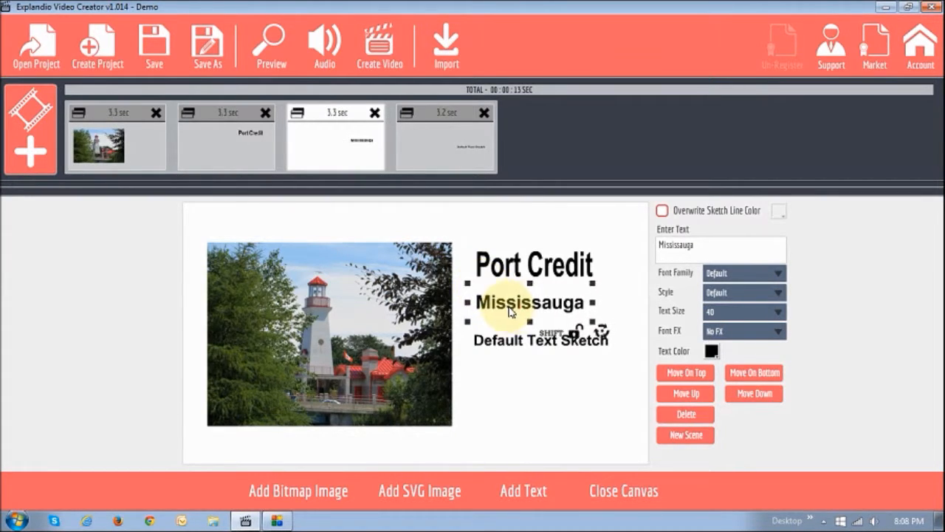
click(540, 339)
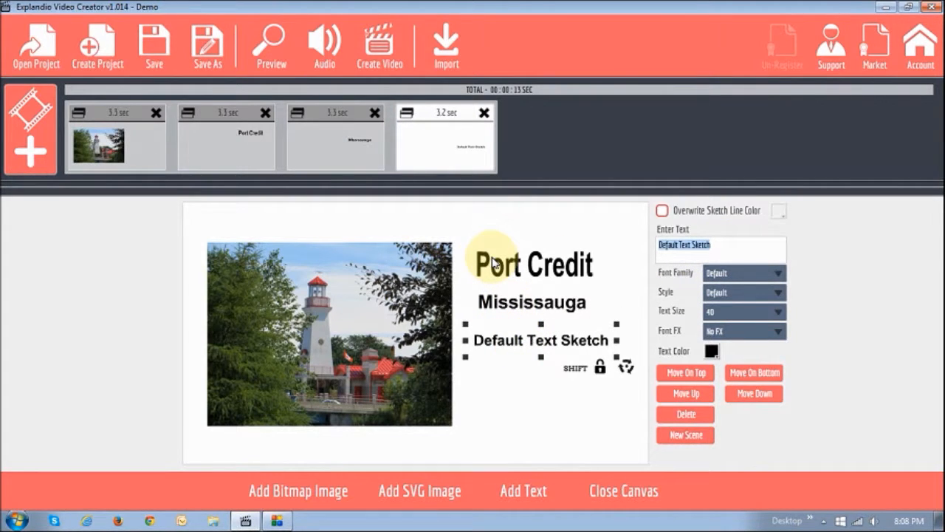
text(Ontario, Canada)
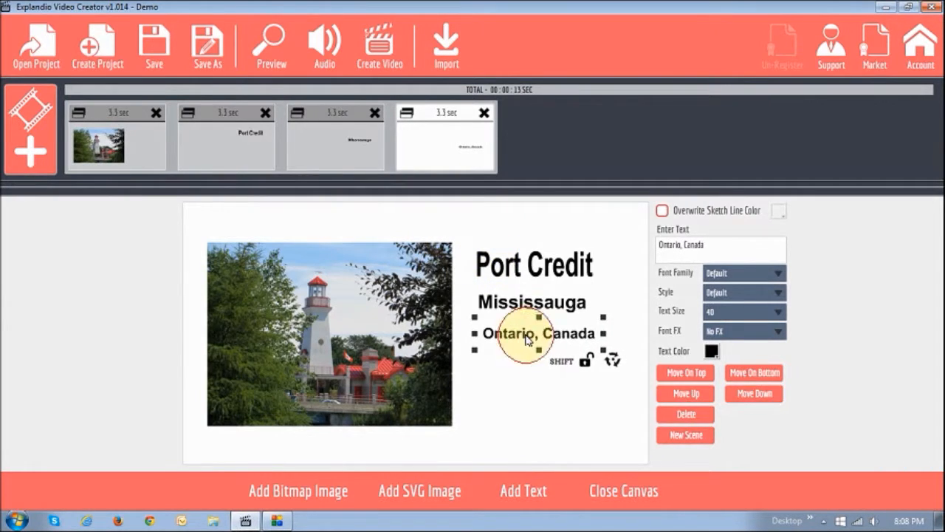
click(531, 301)
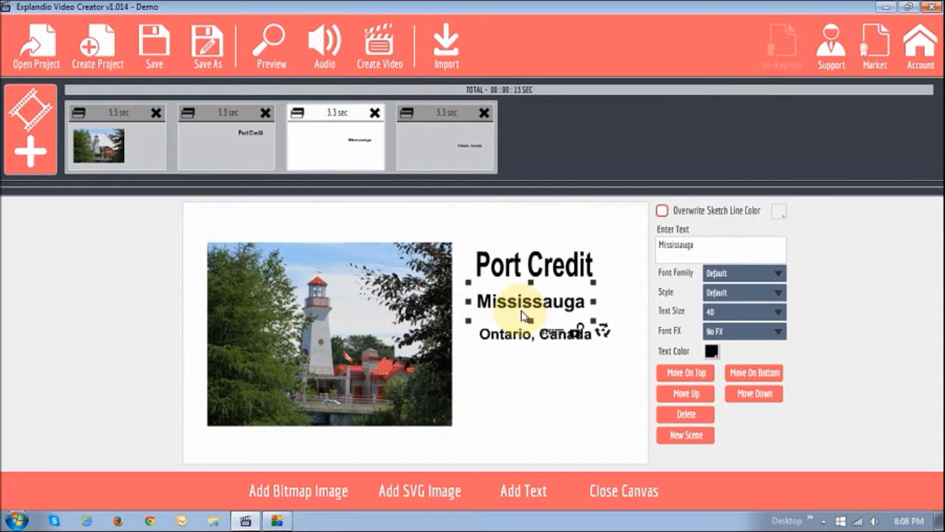
click(532, 334)
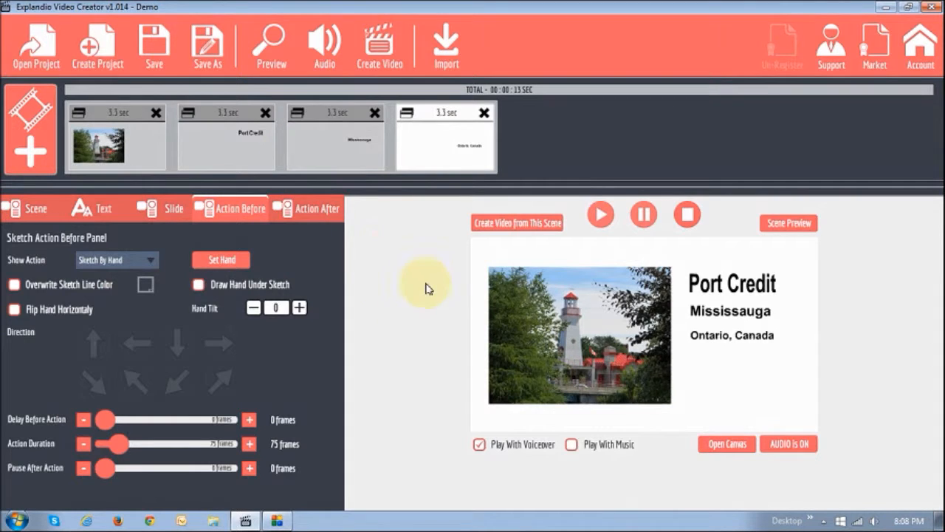
mouse_move(649, 381)
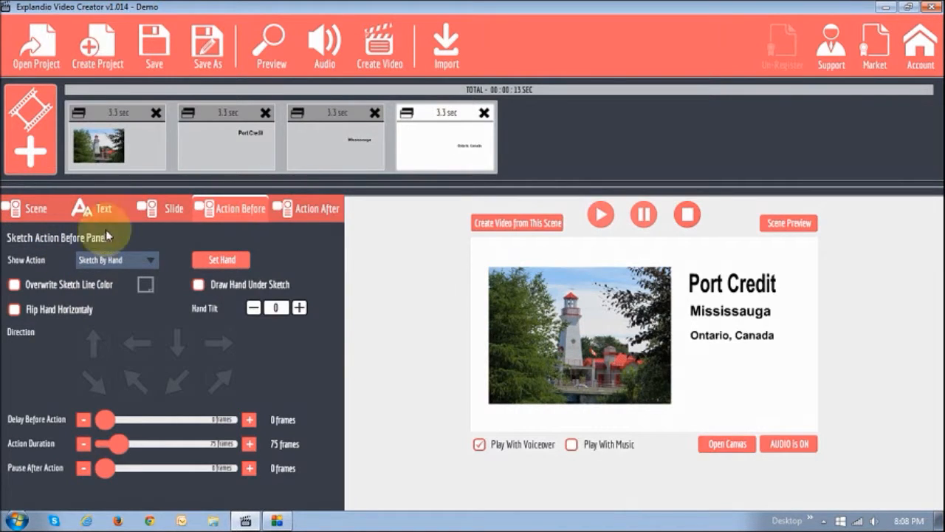
click(32, 209)
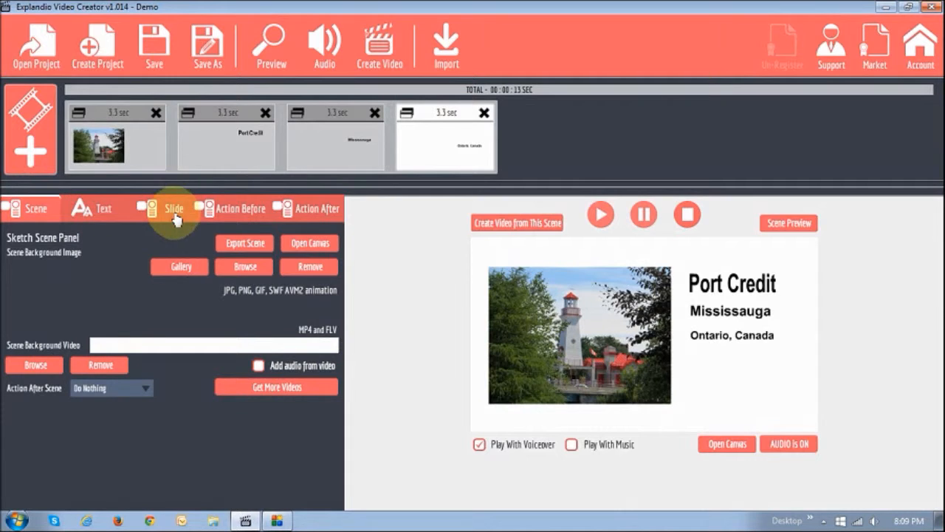
mouse_move(149, 235)
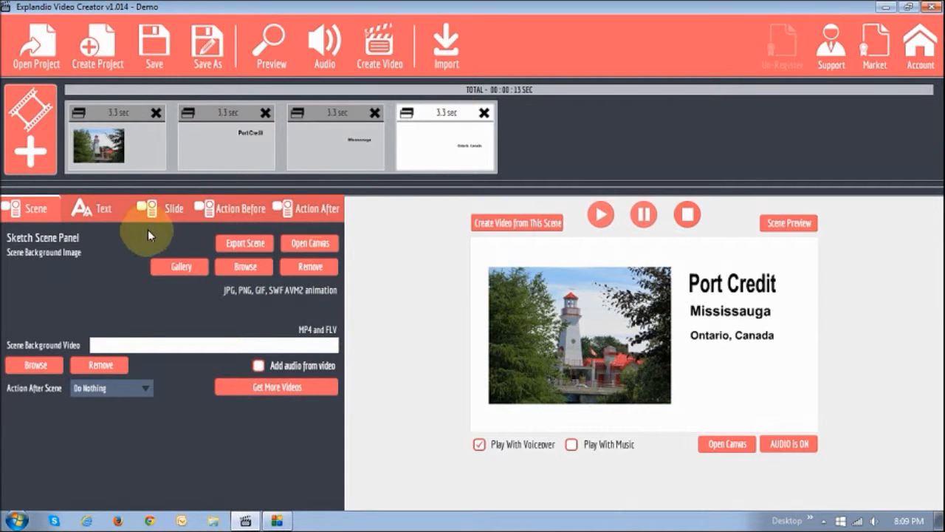
mouse_move(57, 266)
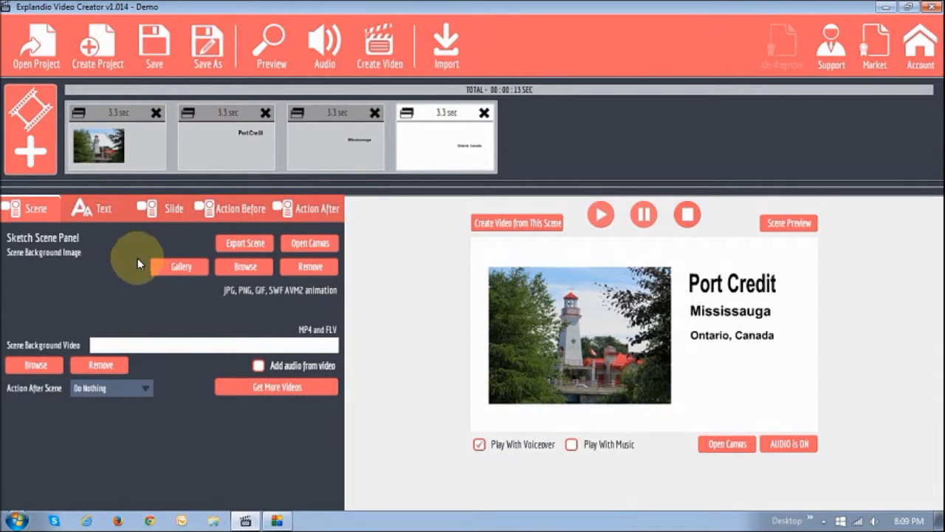
mouse_move(205, 274)
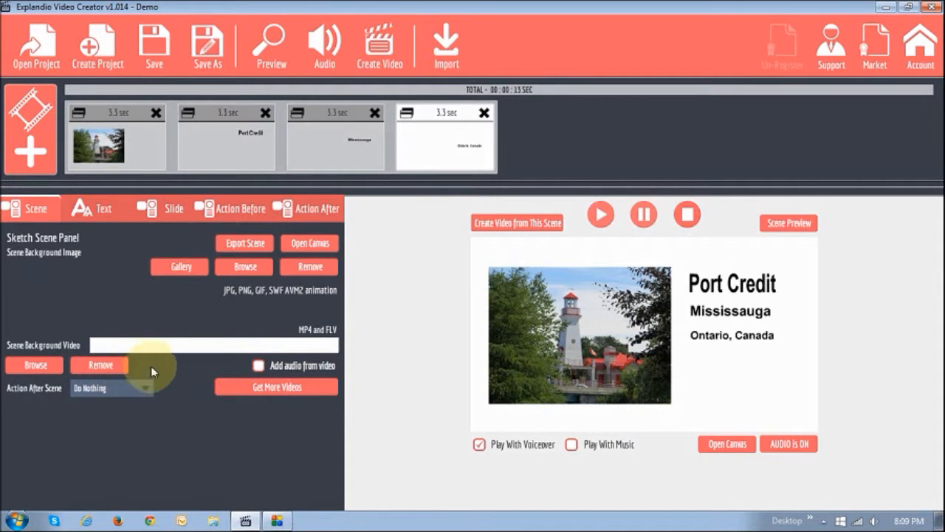
click(174, 208)
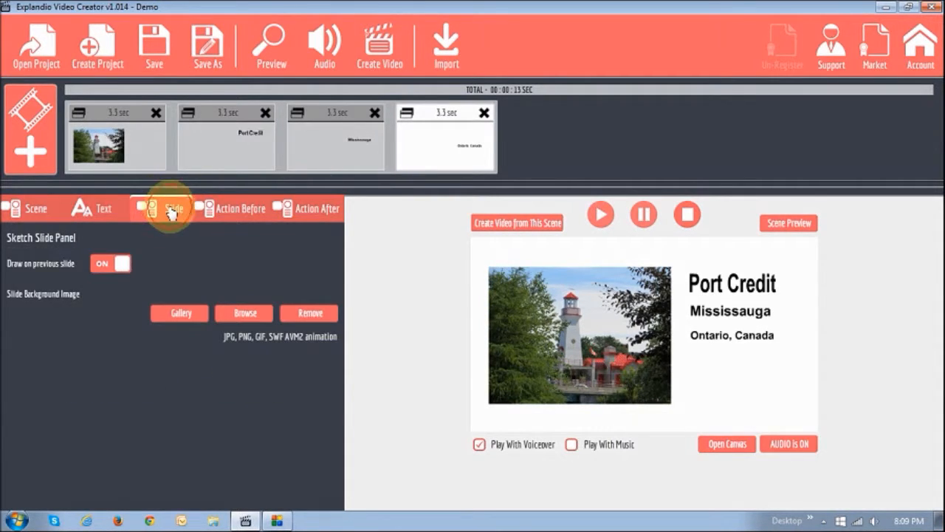
click(35, 208)
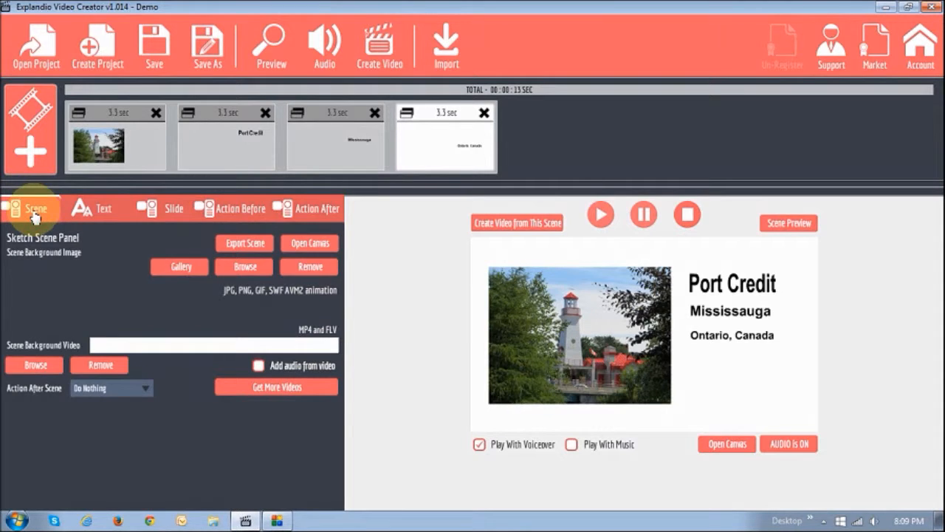
click(174, 208)
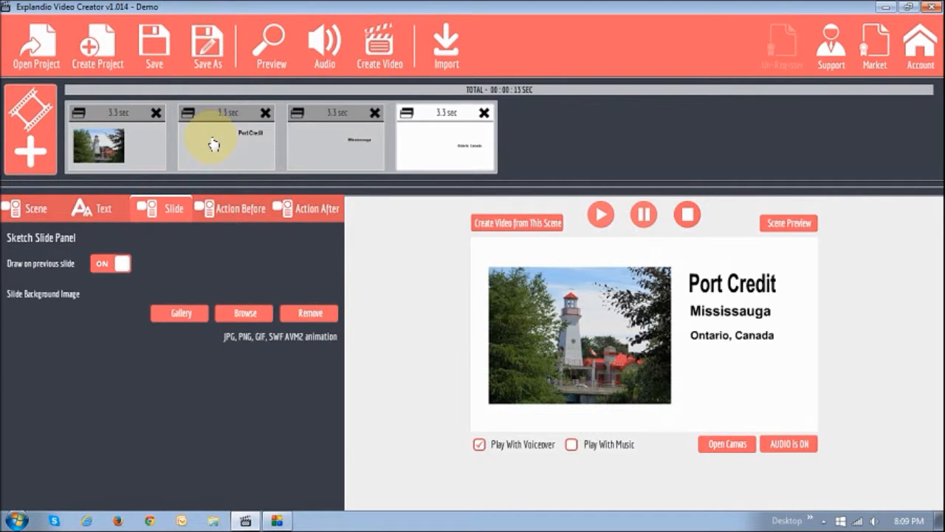
click(30, 209)
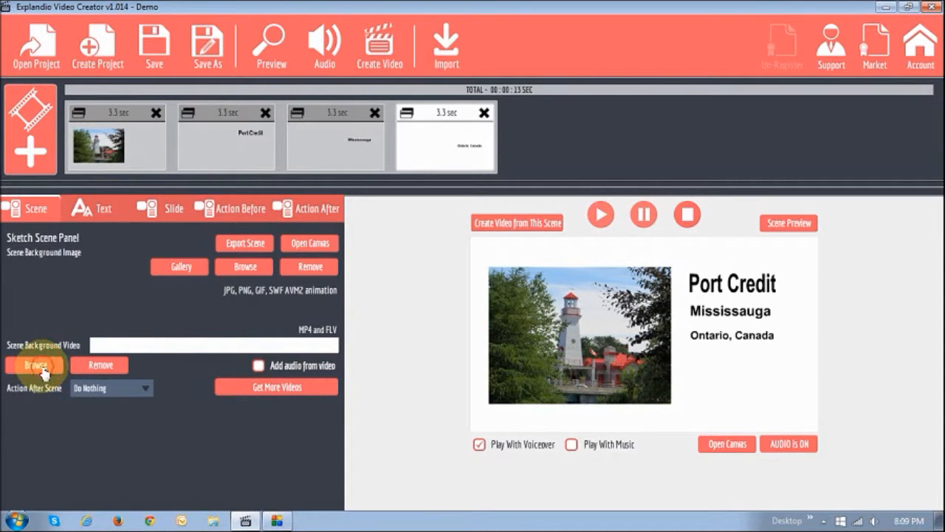
Load the MVI_2031 lake clip as the scene's background video.
click(34, 365)
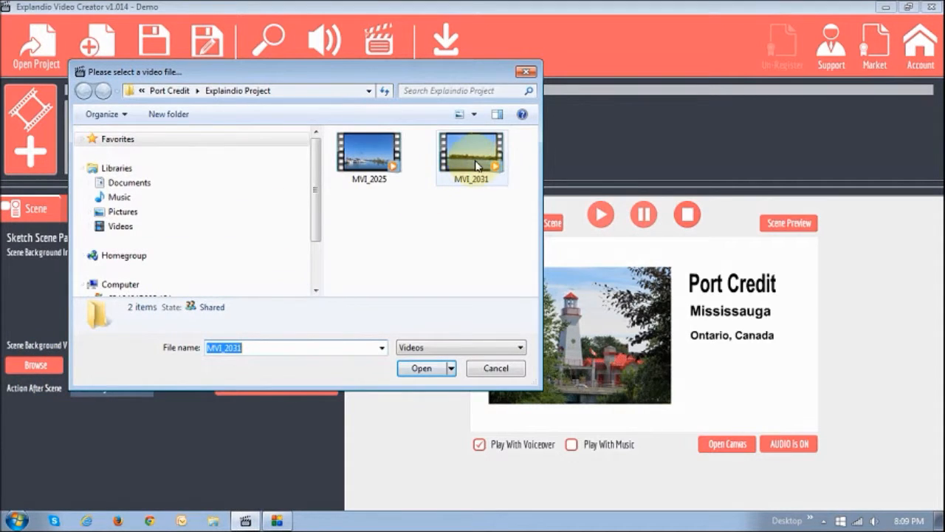
click(420, 368)
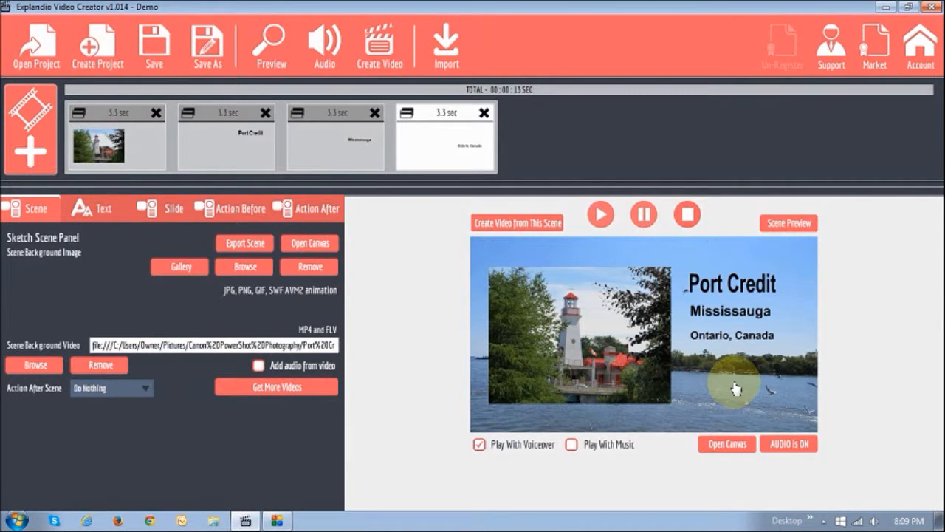
mouse_move(375, 318)
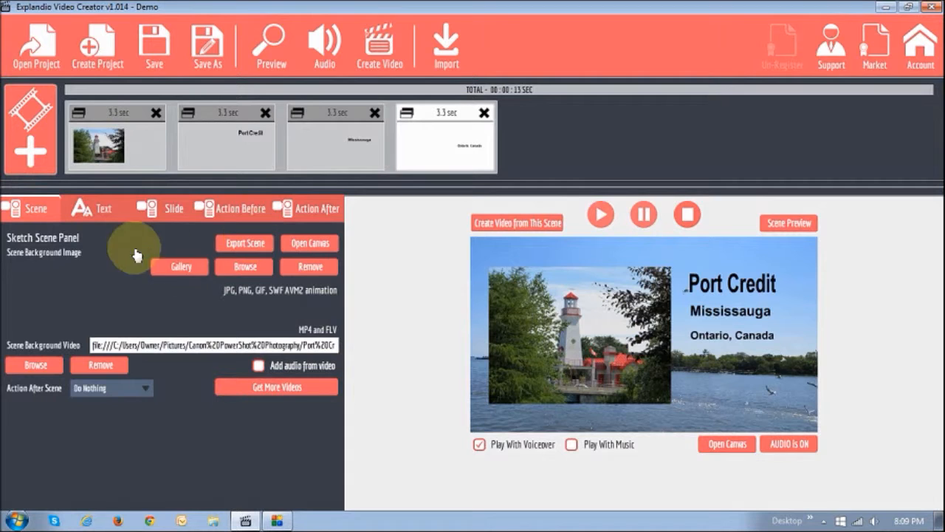
Shorten the Action Duration for the Port Credit and Mississauga text slides.
click(239, 207)
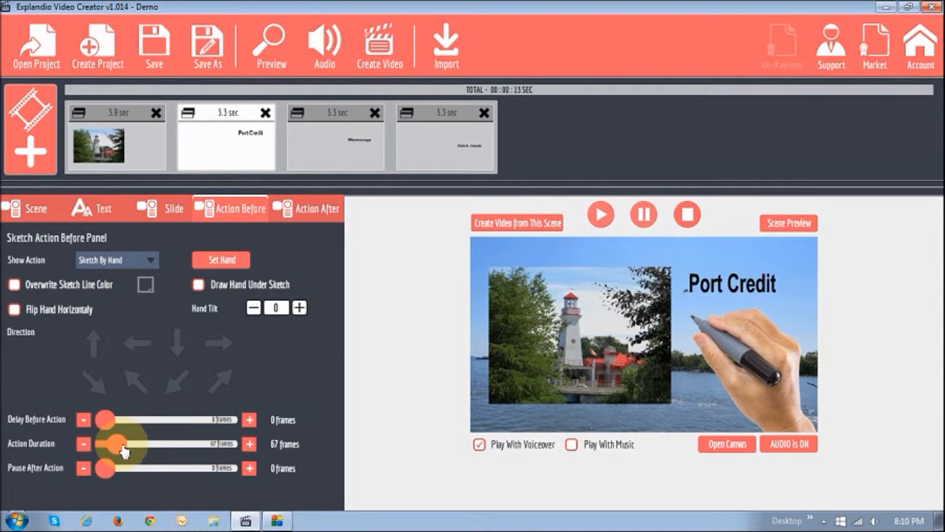
drag(130, 443, 119, 443)
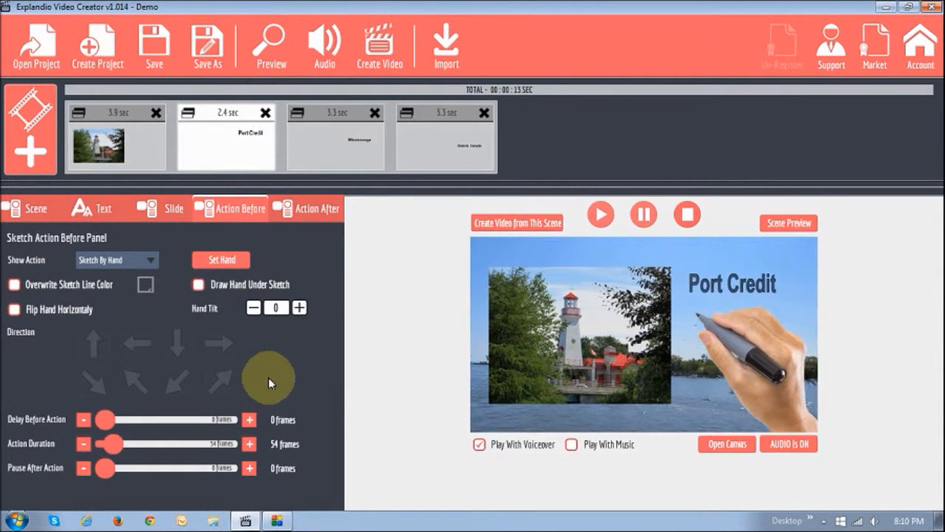
drag(111, 443, 130, 443)
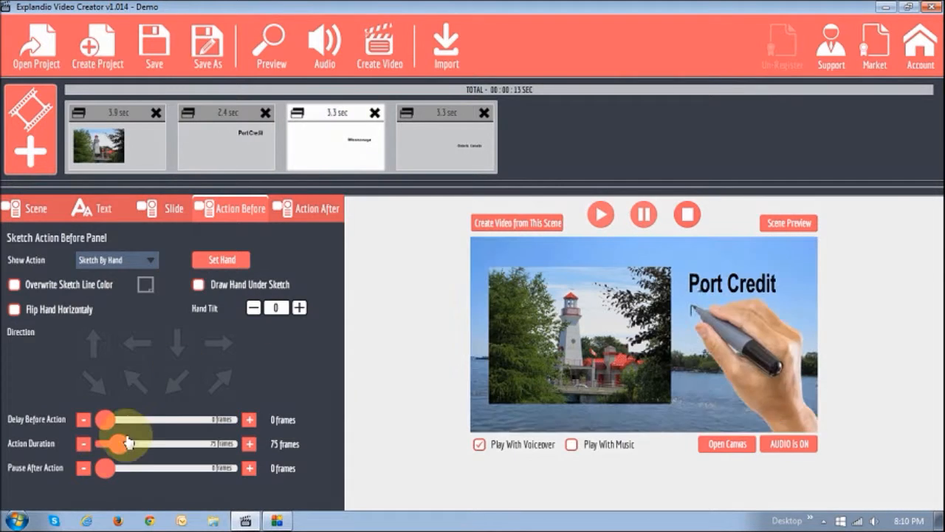
drag(130, 443, 116, 443)
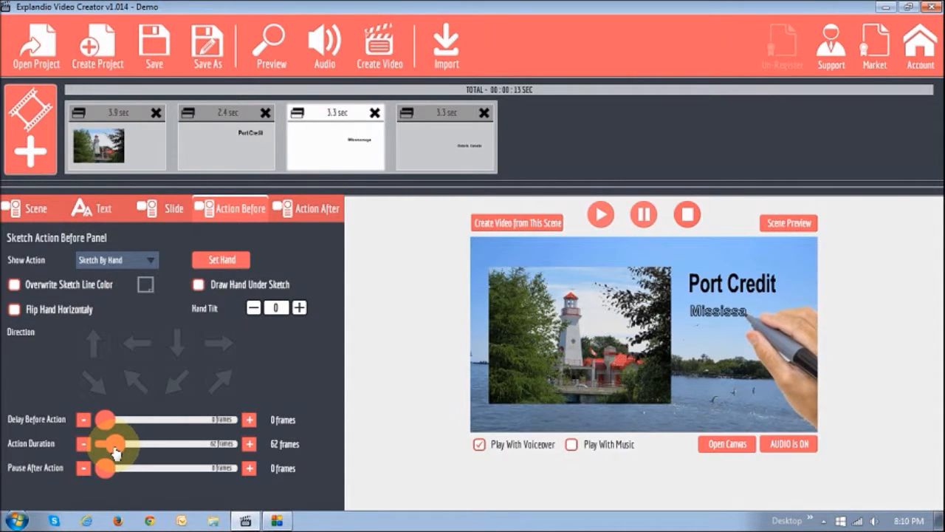
Trim the Mississauga and Ontario, Canada drawing times to about 2.3–2.4 s, totalling 11 seconds.
drag(115, 443, 106, 443)
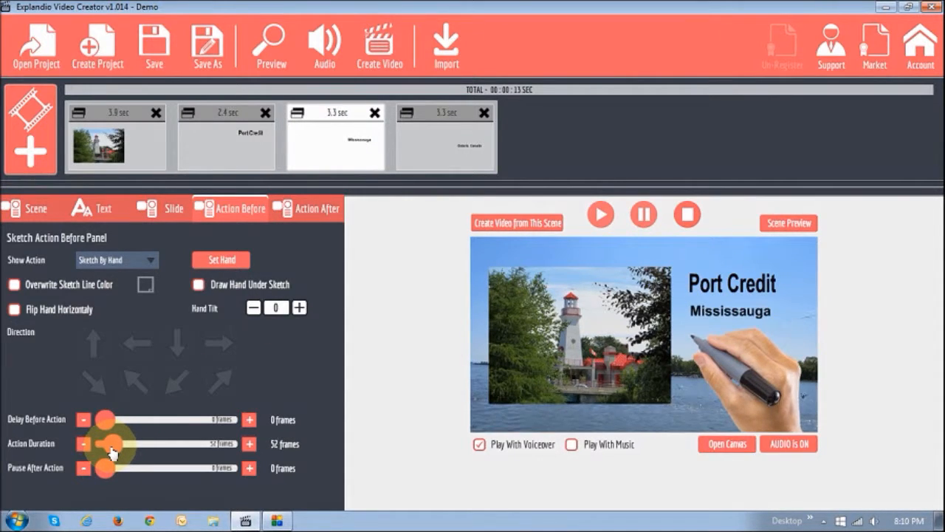
drag(106, 443, 121, 443)
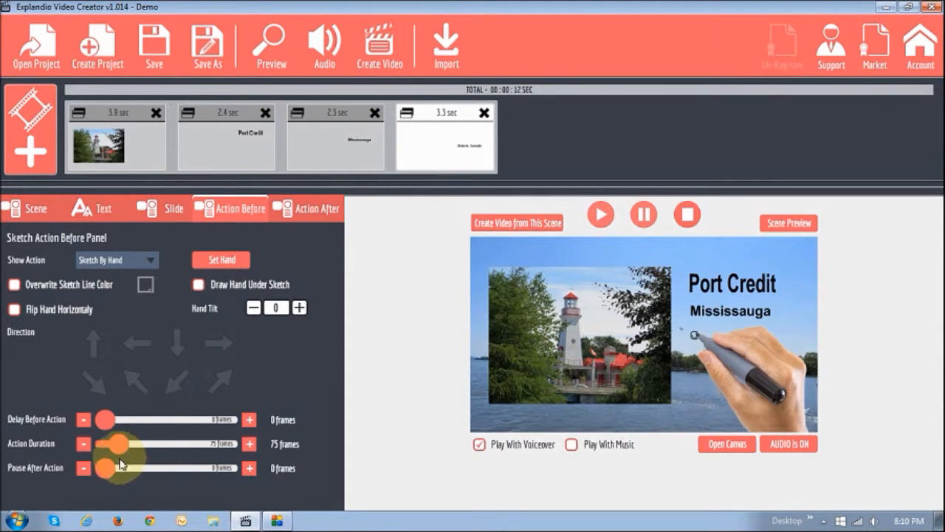
drag(121, 443, 104, 443)
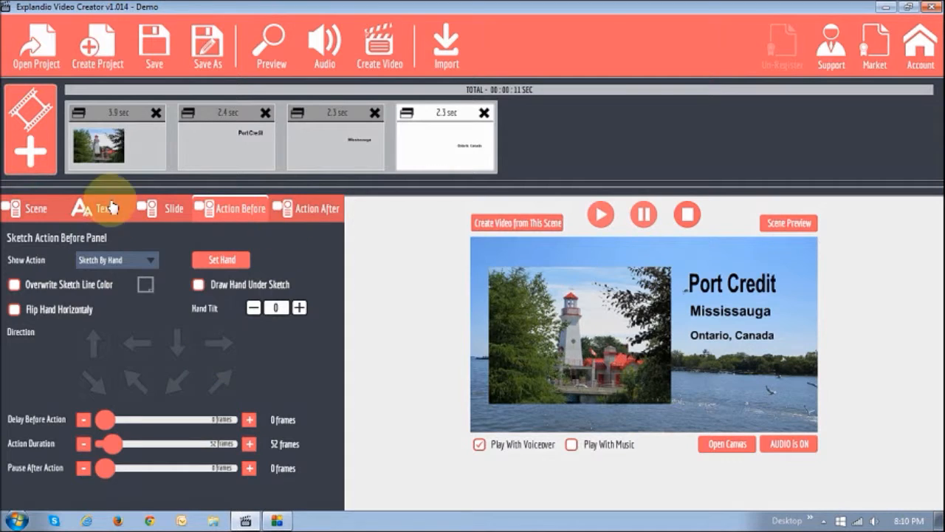
Set the Text Color swatch to white for the Ontario, Canada and Mississauga lines.
click(96, 209)
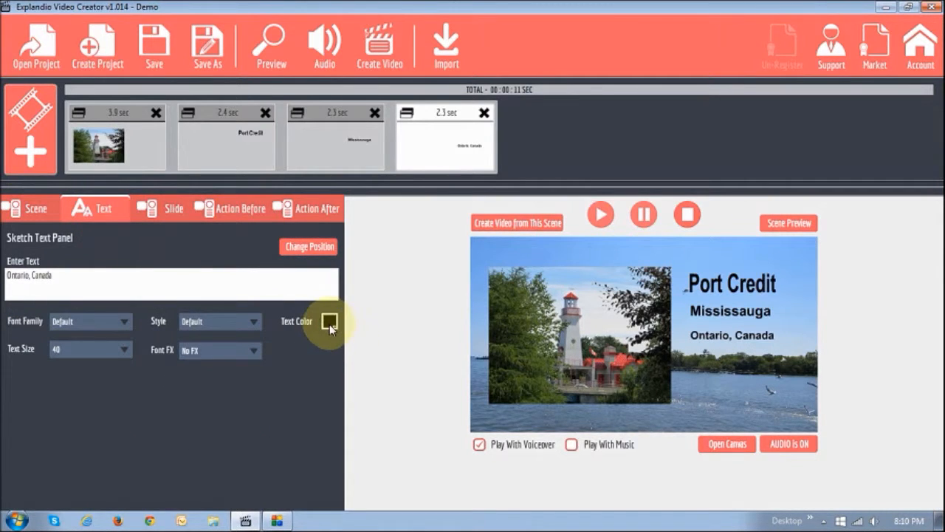
click(329, 322)
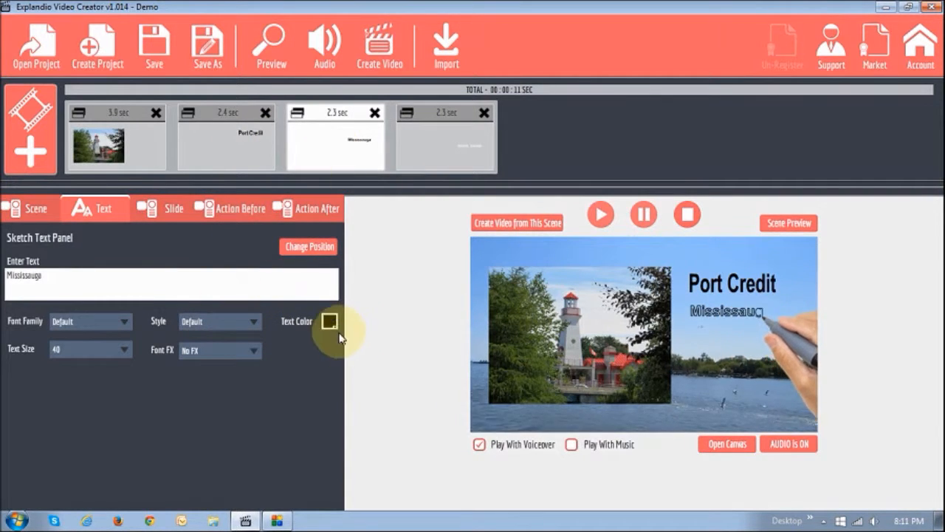
click(330, 321)
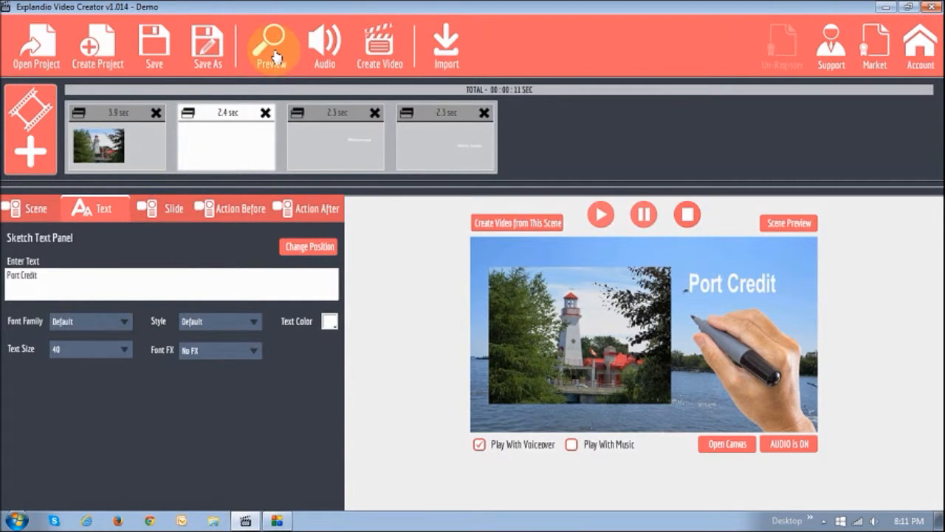
click(272, 46)
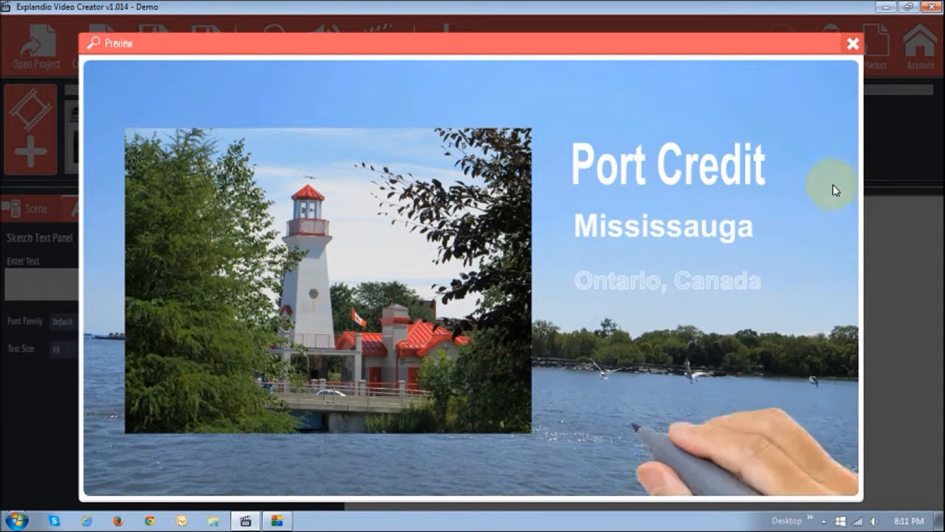
click(853, 45)
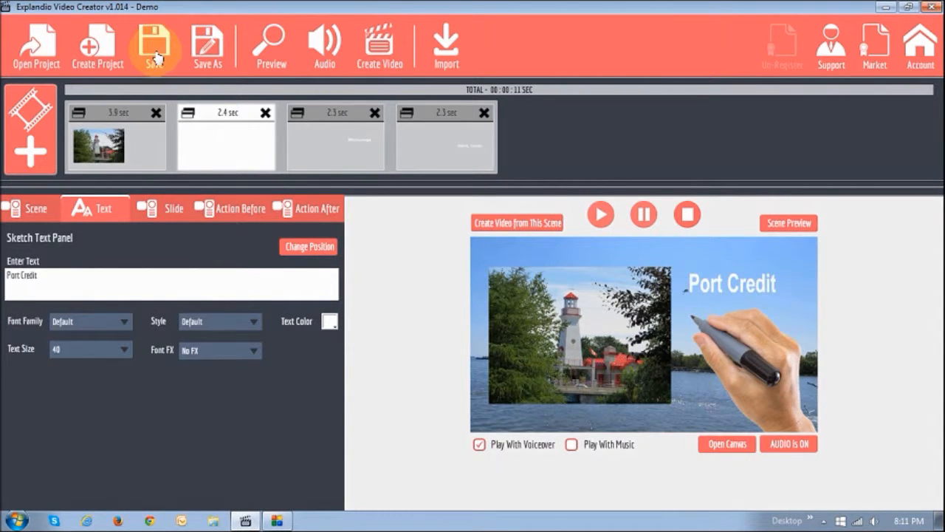
mouse_move(378, 46)
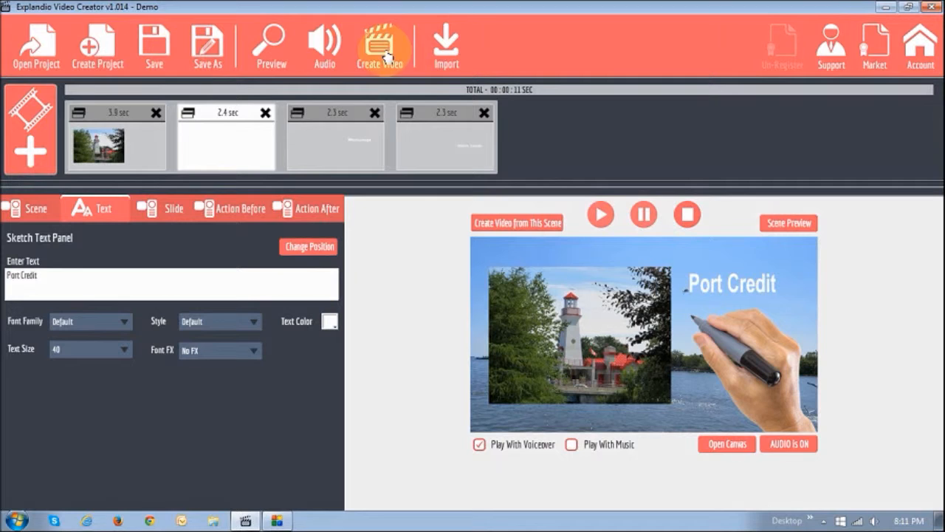